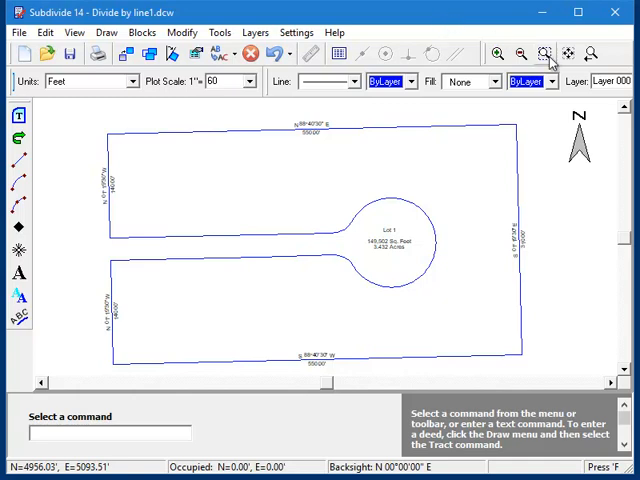
mouse_move(280, 178)
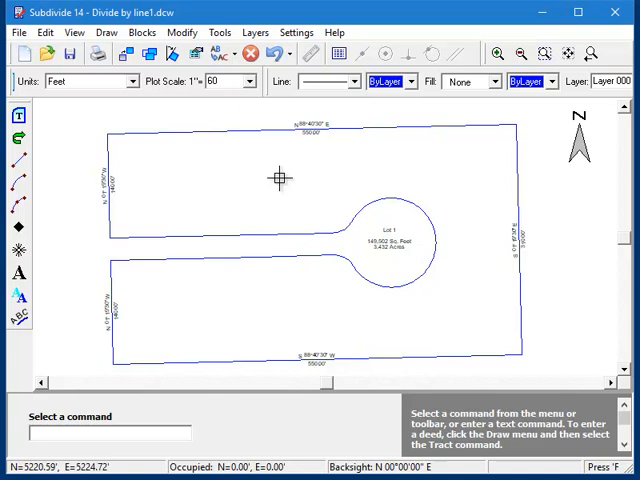
mouse_move(258, 175)
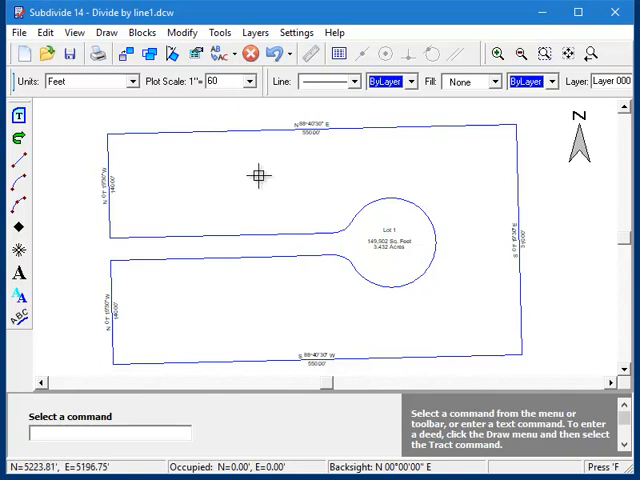
mouse_move(218, 151)
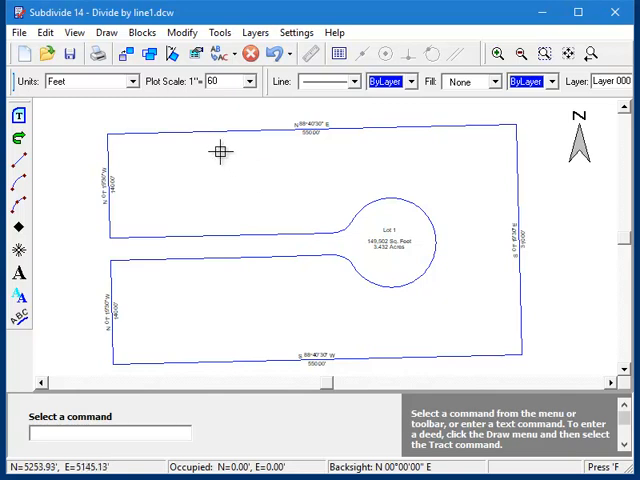
Step: Draw a line across the northern arm's west end, creating 0.304-acre Lot 1 and 3.128-acre Lot 2
click(215, 186)
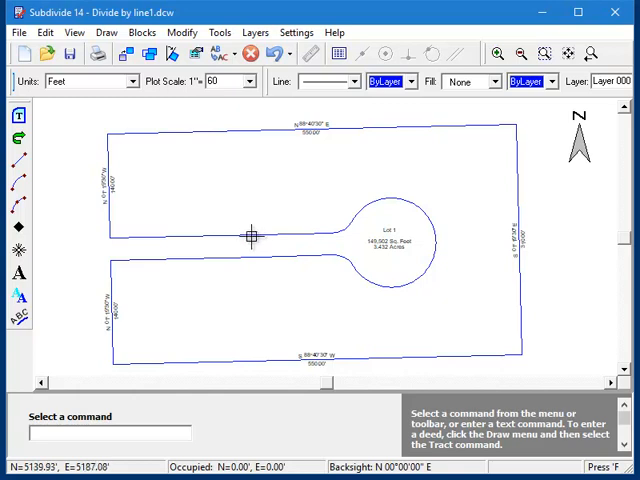
mouse_move(175, 292)
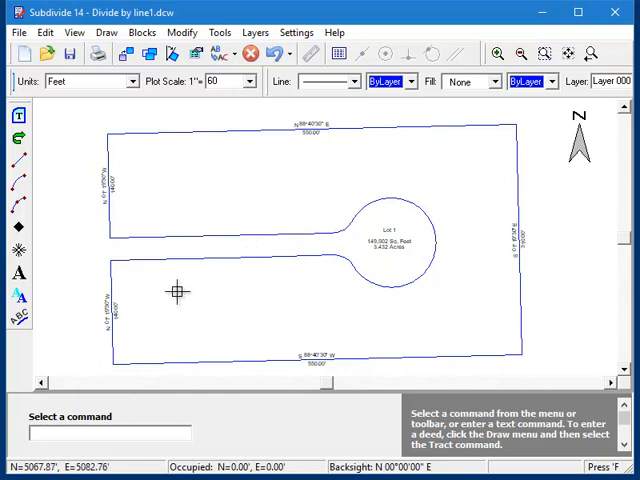
mouse_move(303, 173)
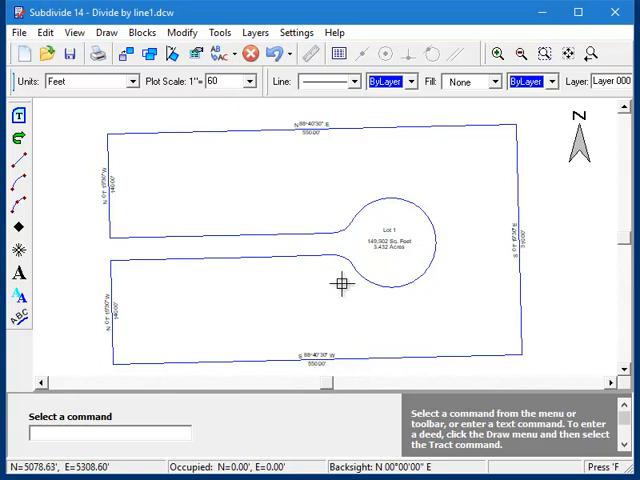
mouse_move(358, 267)
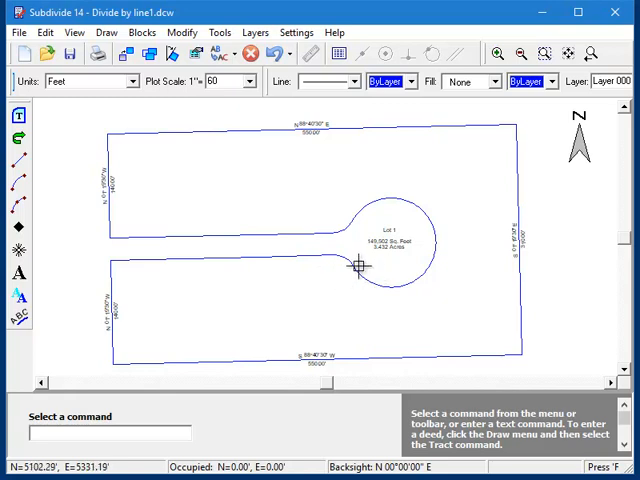
mouse_move(218, 207)
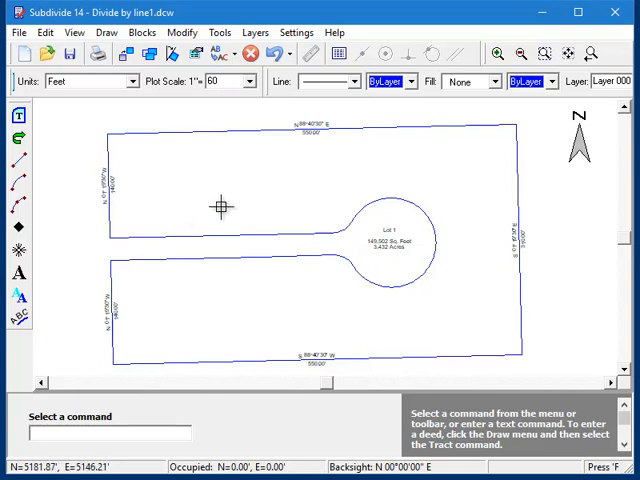
mouse_move(265, 211)
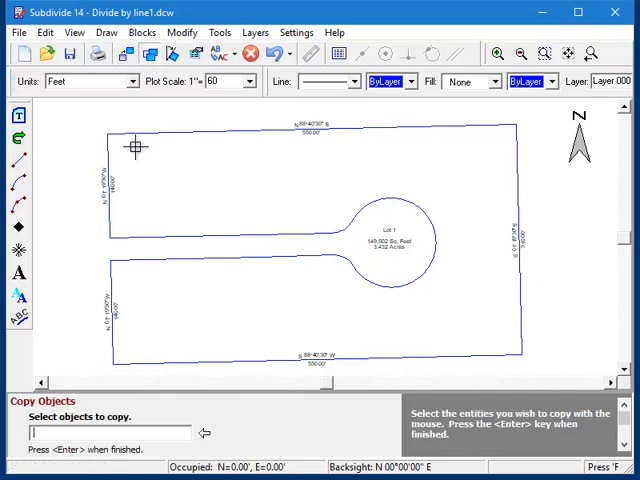
click(110, 165)
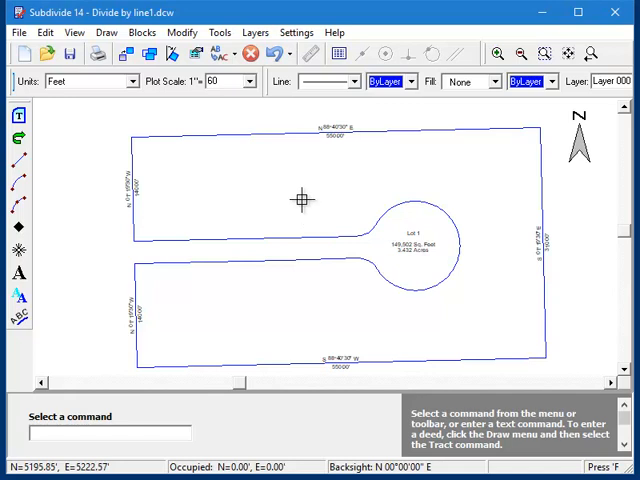
mouse_move(298, 140)
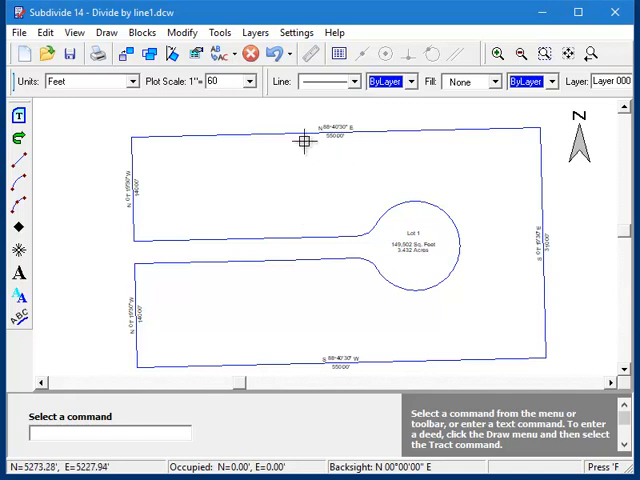
click(214, 32)
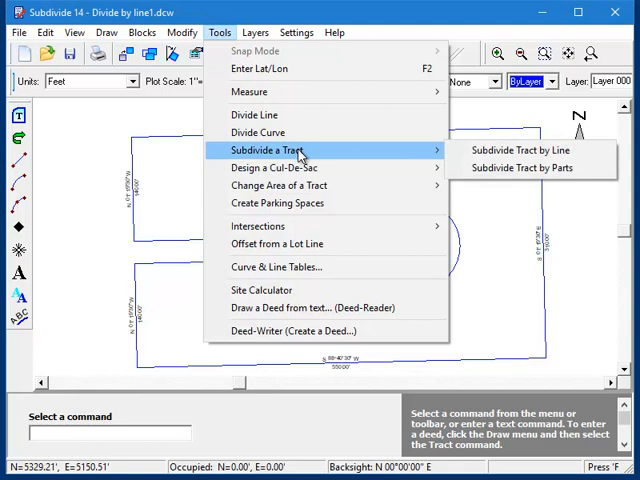
mouse_move(521, 150)
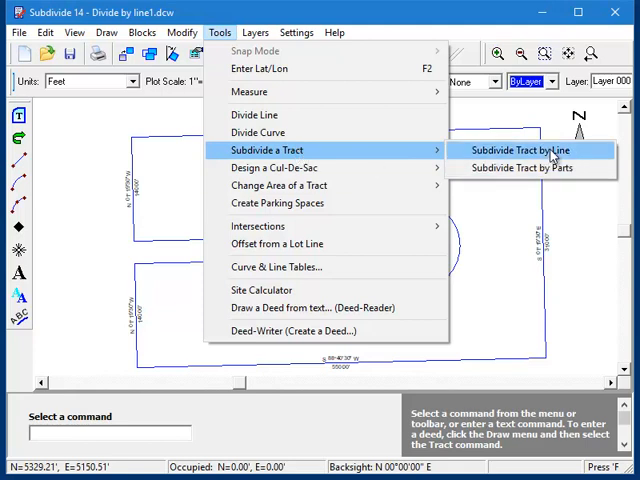
click(518, 149)
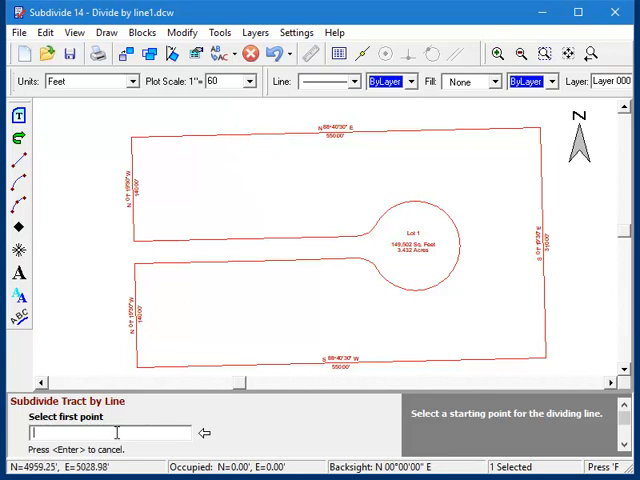
mouse_move(198, 240)
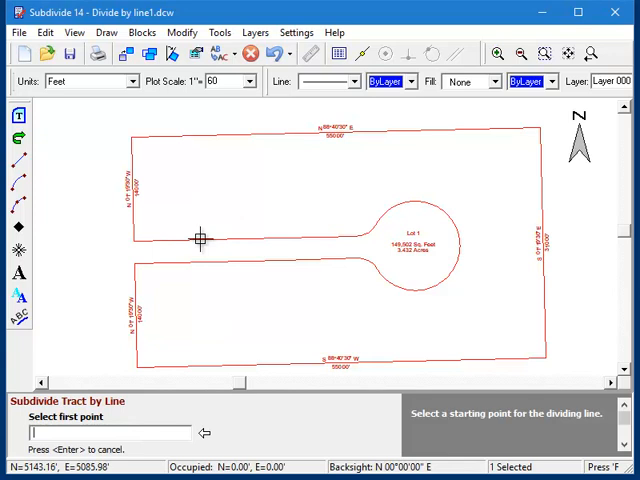
click(202, 135)
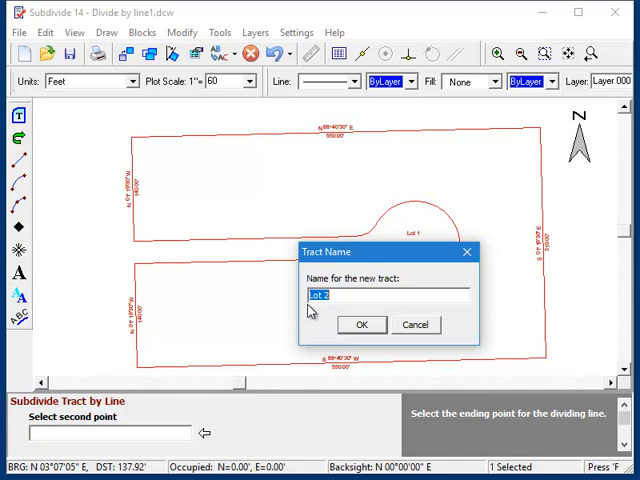
click(362, 324)
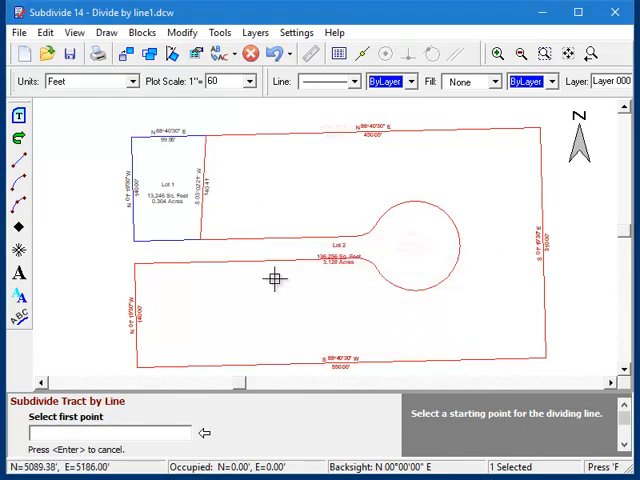
mouse_move(237, 202)
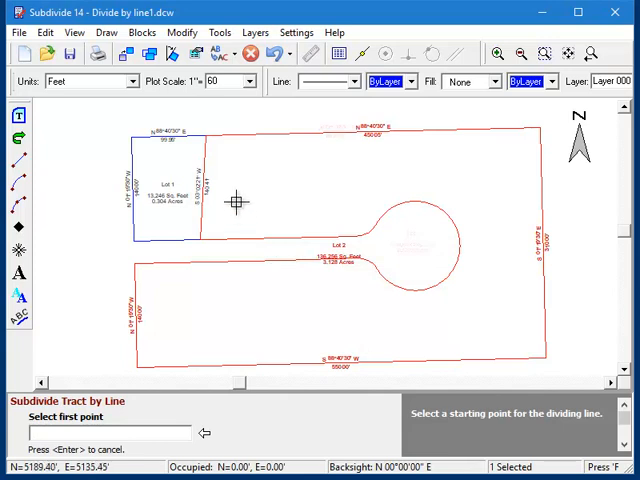
mouse_move(495, 247)
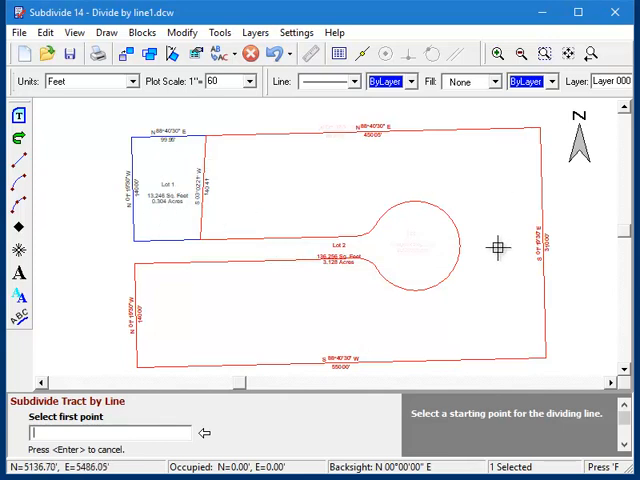
mouse_move(258, 186)
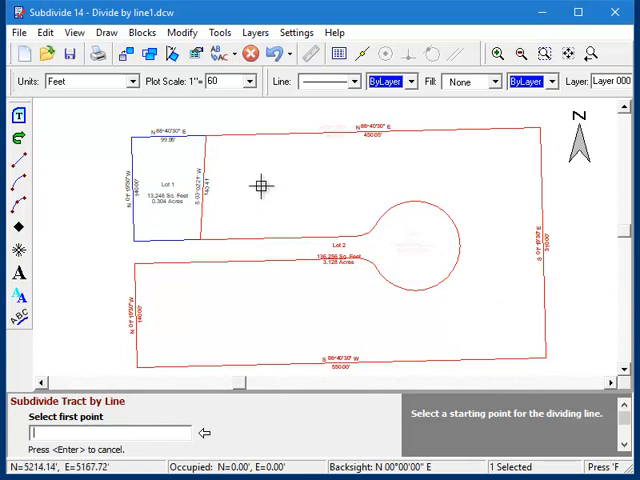
mouse_move(448, 293)
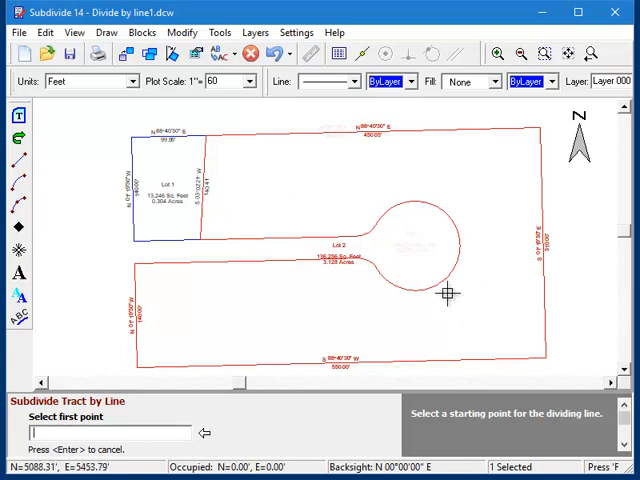
mouse_move(406, 218)
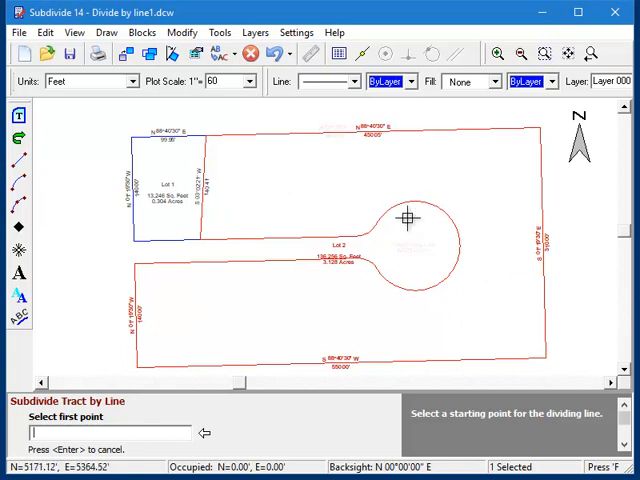
mouse_move(168, 346)
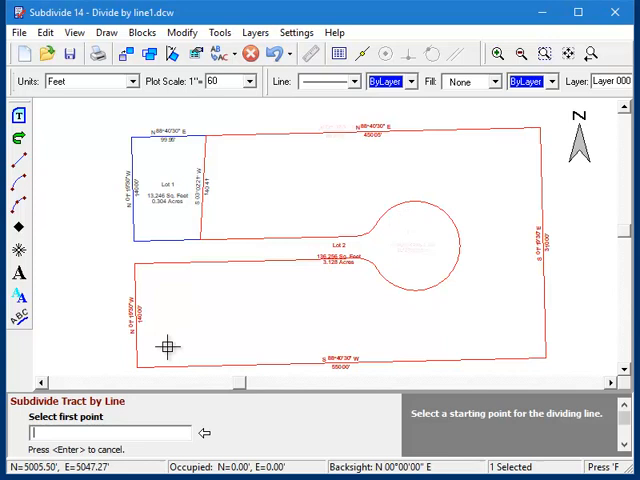
mouse_move(176, 368)
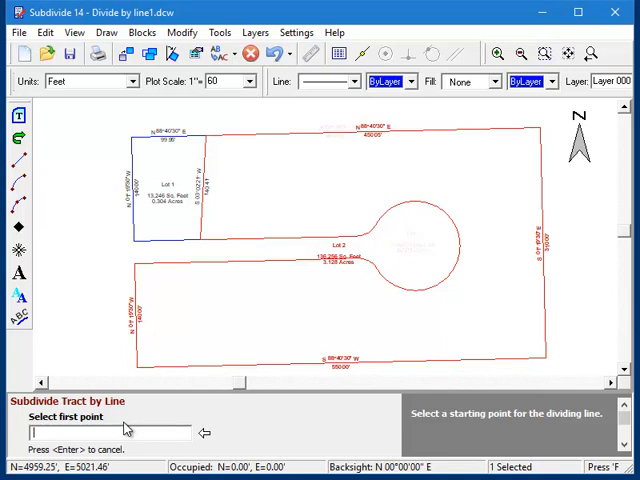
mouse_move(130, 428)
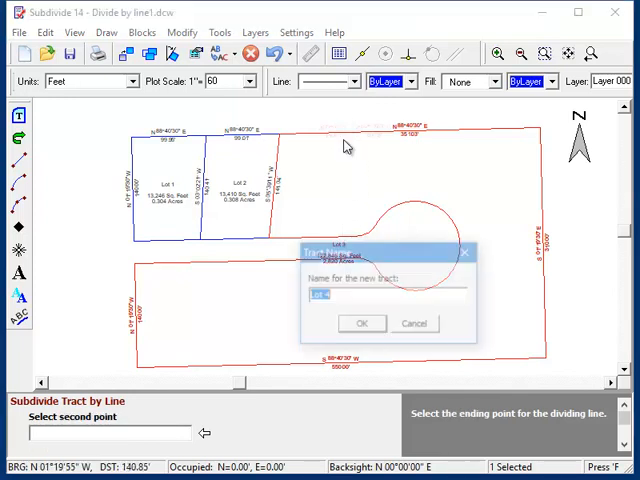
Step: Draw dividing lines to the east and south boundaries, creating Lots 2–6 and leaving 1.160-acre Lot 7
click(362, 323)
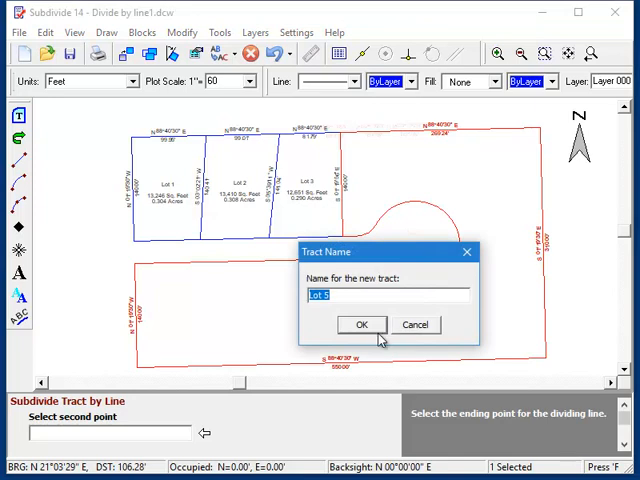
click(362, 324)
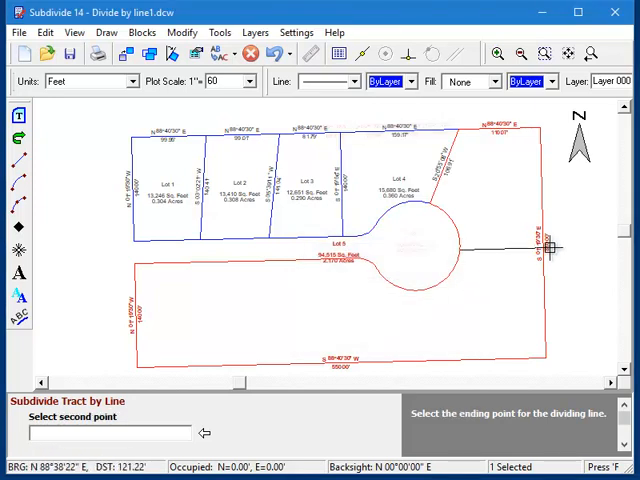
click(551, 245)
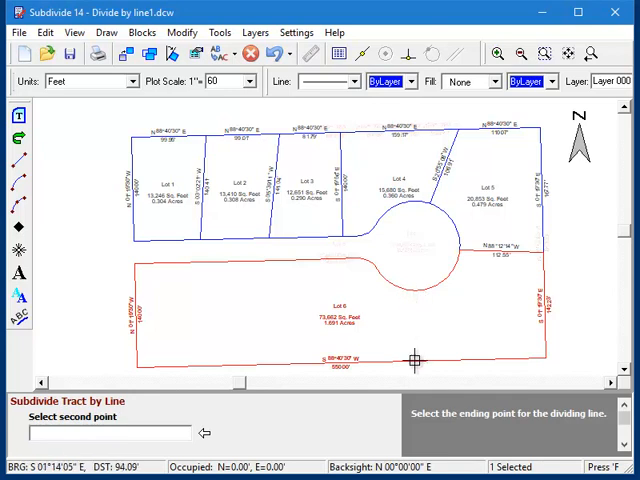
click(413, 360)
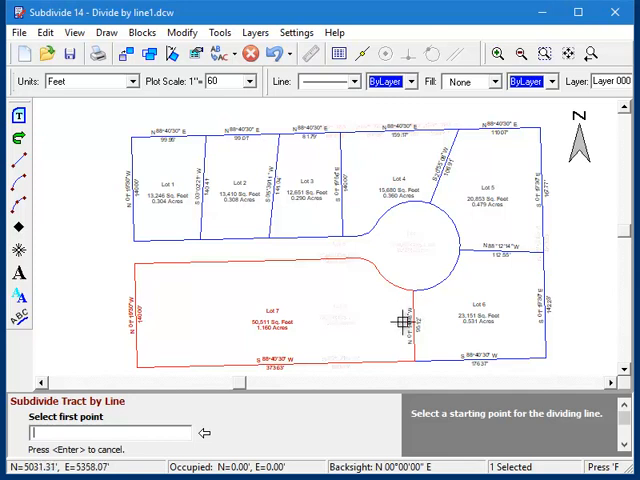
mouse_move(355, 345)
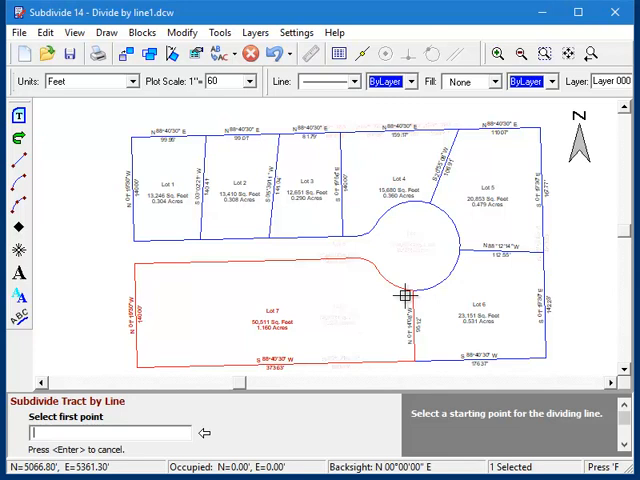
mouse_move(400, 305)
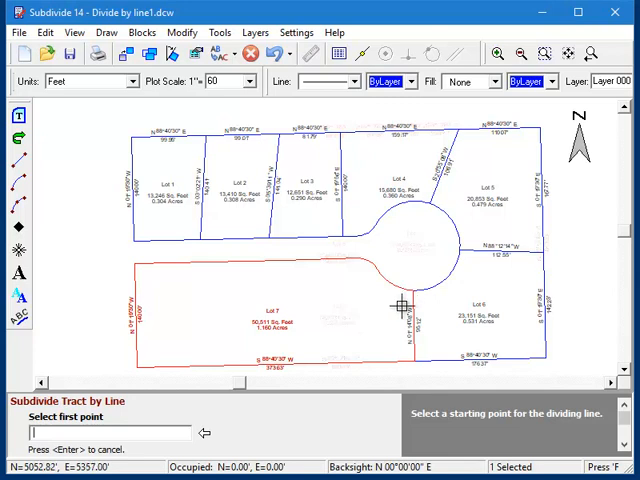
mouse_move(402, 308)
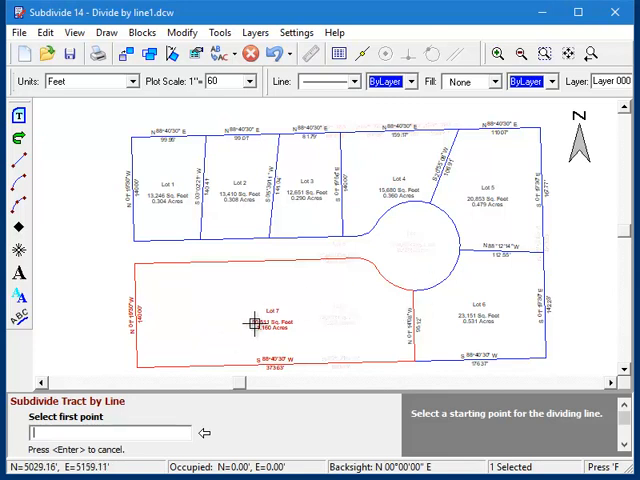
mouse_move(257, 330)
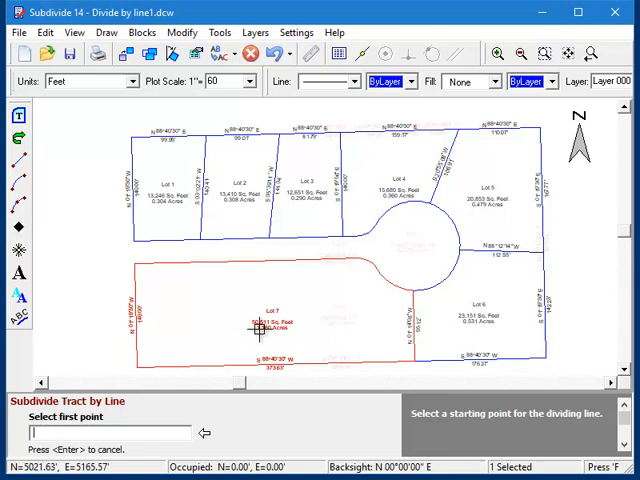
mouse_move(160, 323)
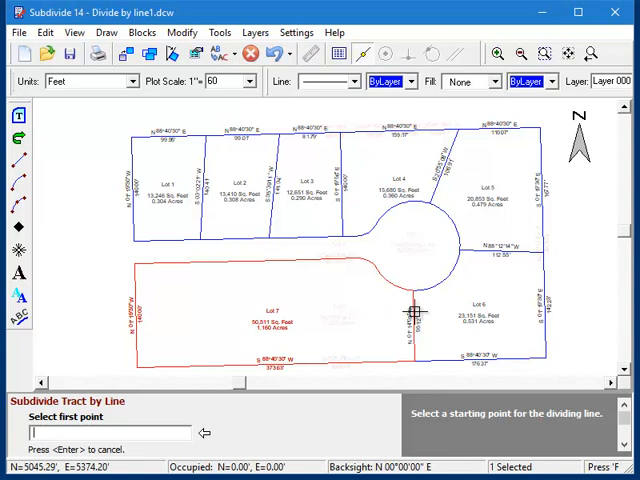
Step: Start a dividing line on Lot 7's east boundary at the cul-de-sac edge
click(413, 310)
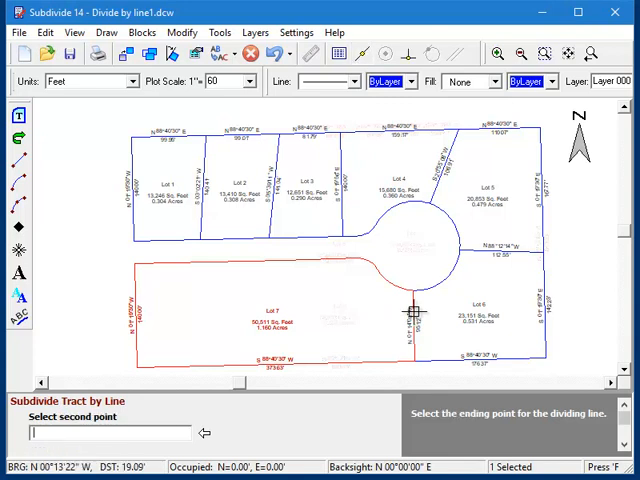
mouse_move(260, 330)
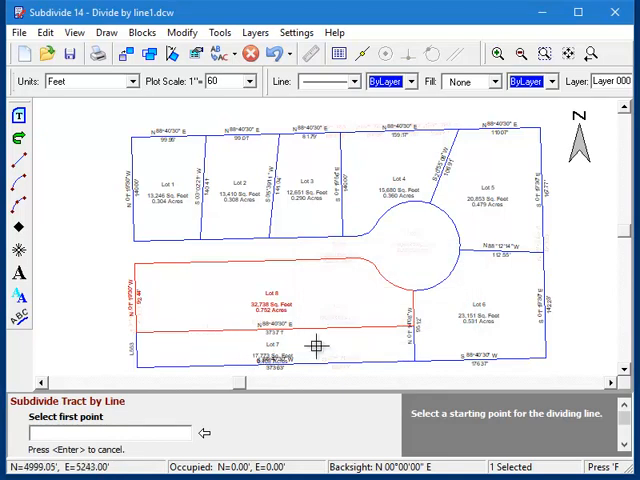
mouse_move(310, 347)
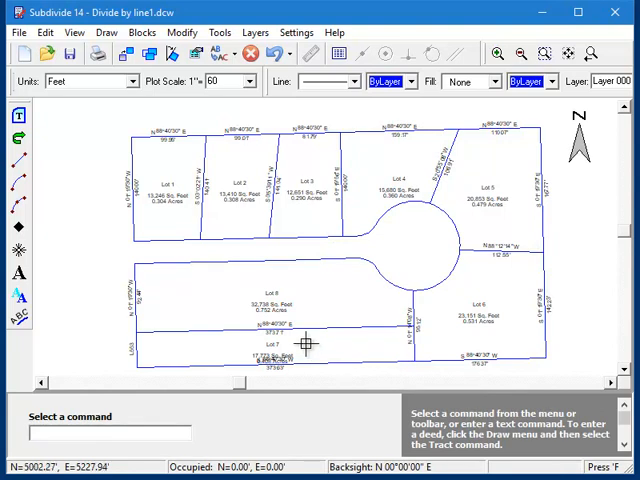
mouse_move(396, 218)
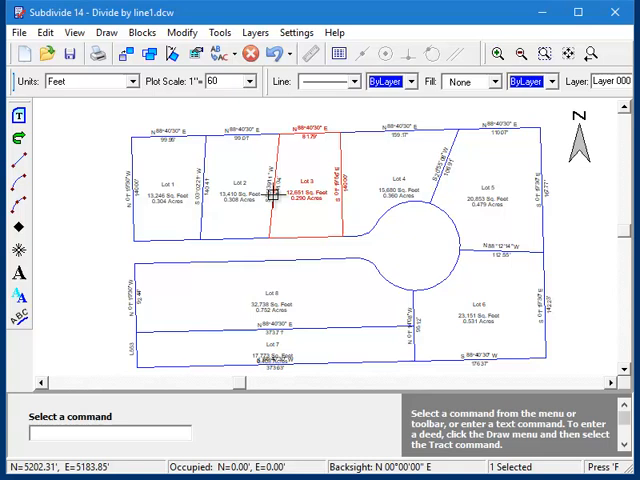
mouse_move(470, 248)
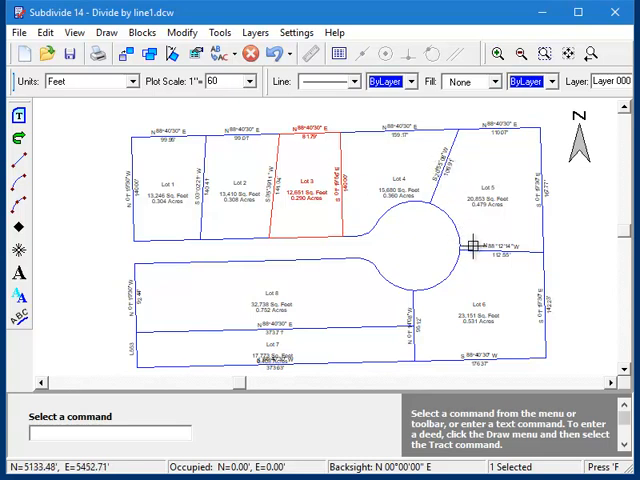
click(480, 310)
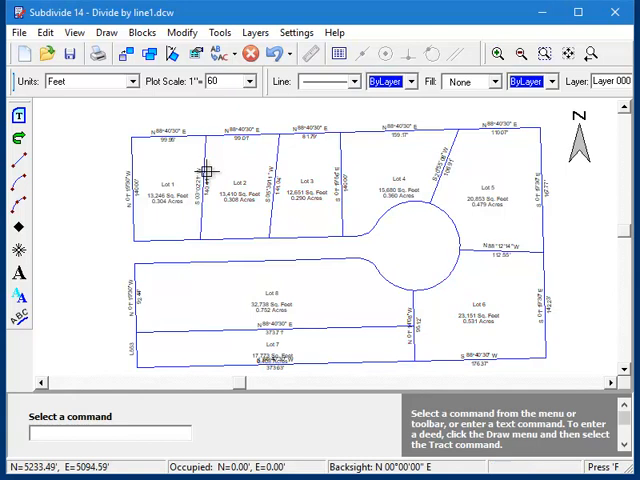
mouse_move(238, 185)
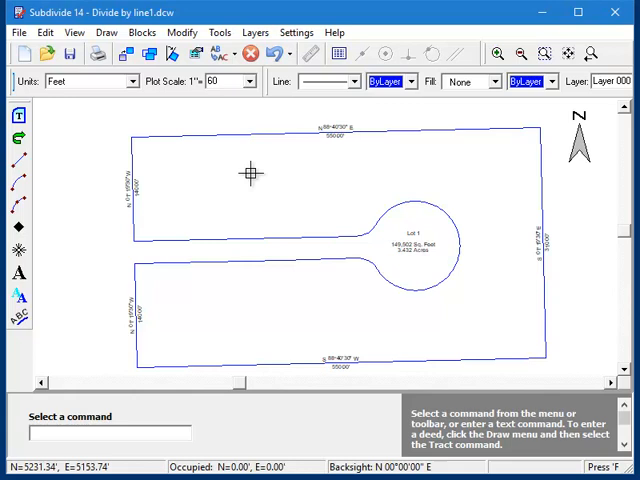
mouse_move(252, 170)
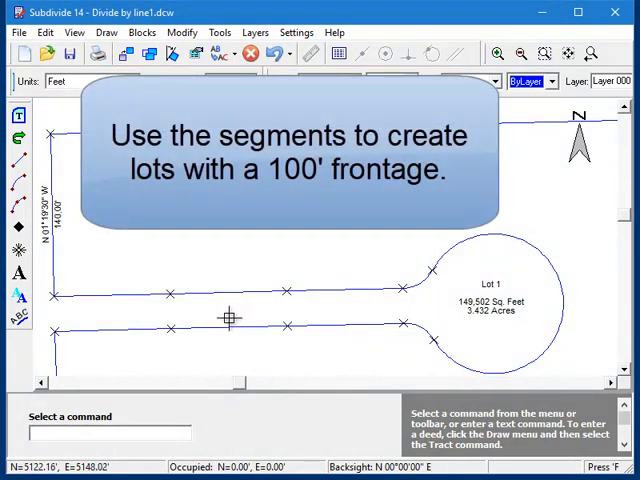
mouse_move(185, 324)
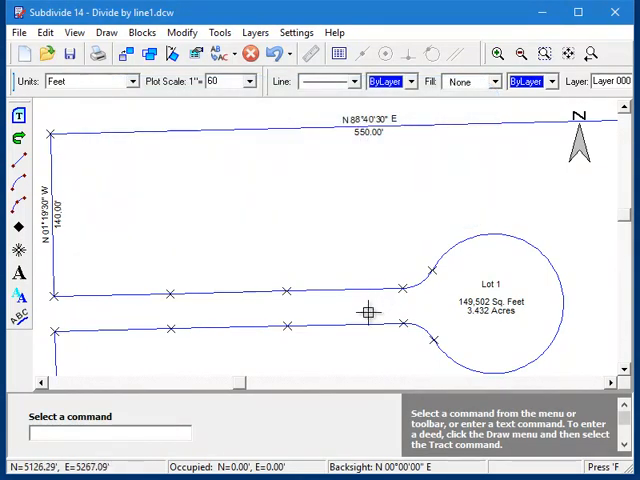
mouse_move(288, 105)
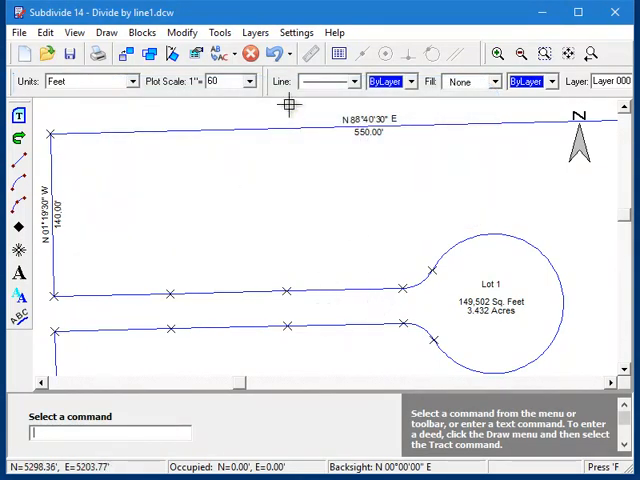
Step: Draw a line from the first tick mark perpendicular to the north line, making 0.321-acre Lot 1
click(219, 33)
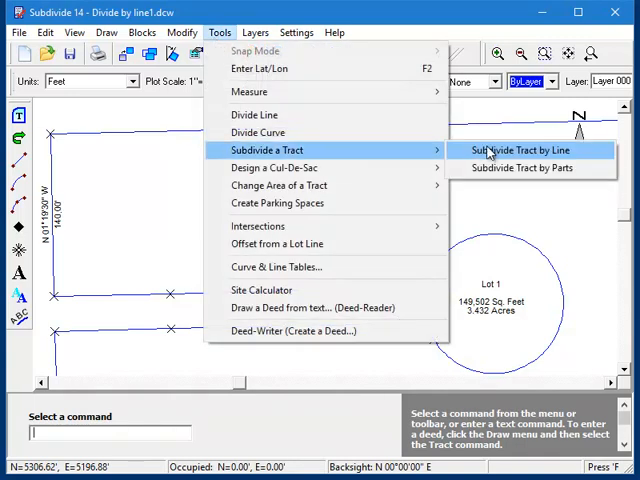
click(518, 150)
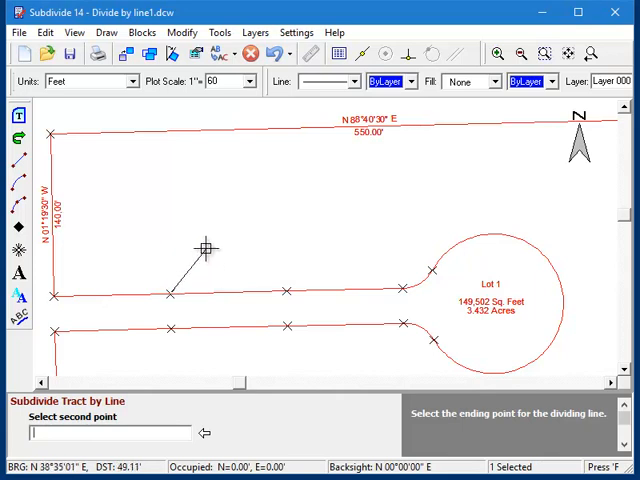
mouse_move(148, 233)
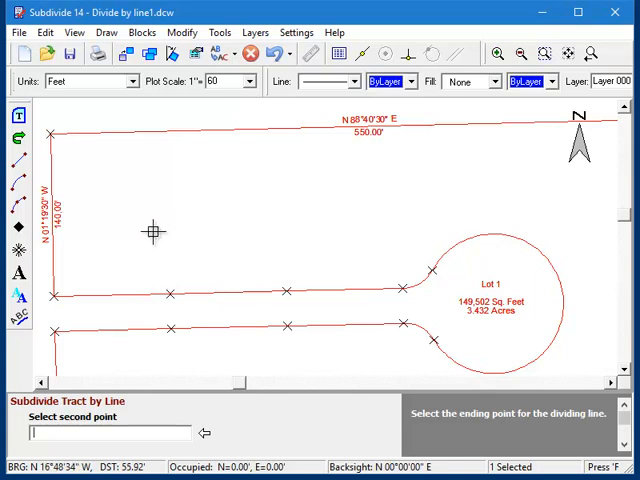
click(180, 132)
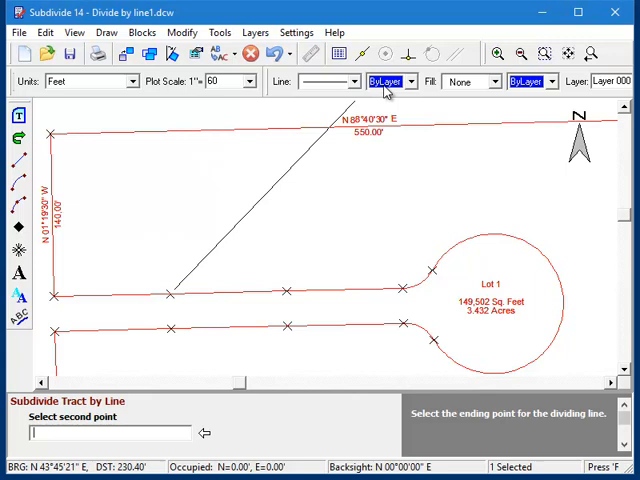
mouse_move(413, 52)
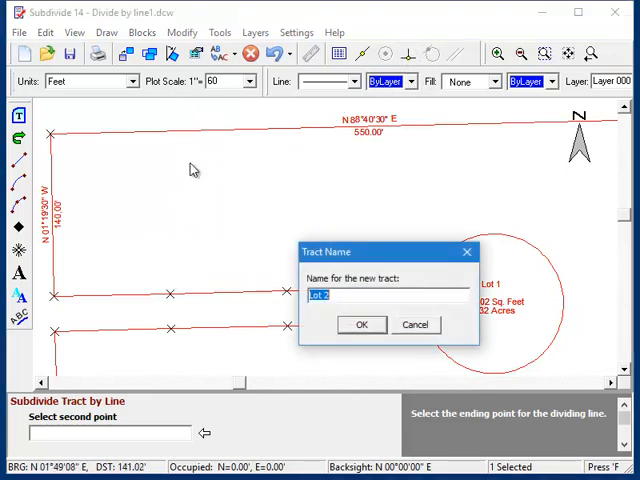
click(362, 324)
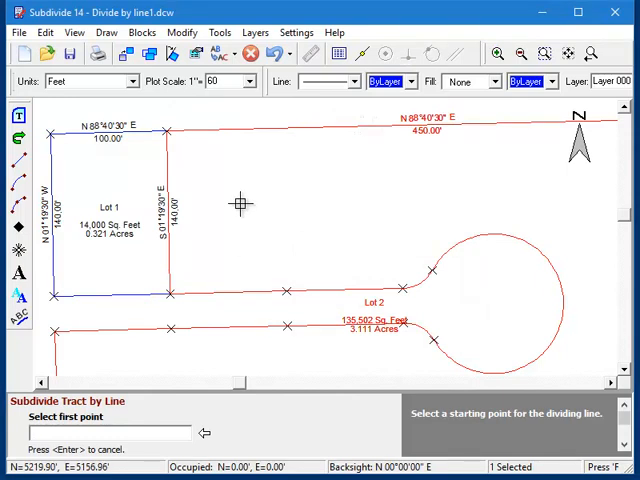
mouse_move(287, 292)
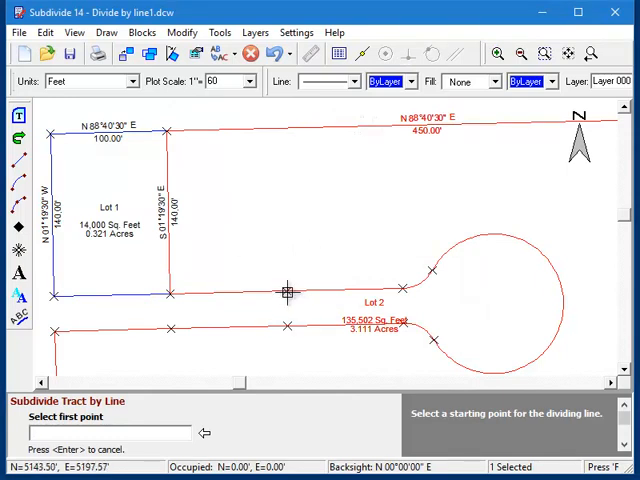
Step: Cut Lots 2 and 3 at 0.321 acres each from the next tick marks, leaving Lot 4
click(287, 293)
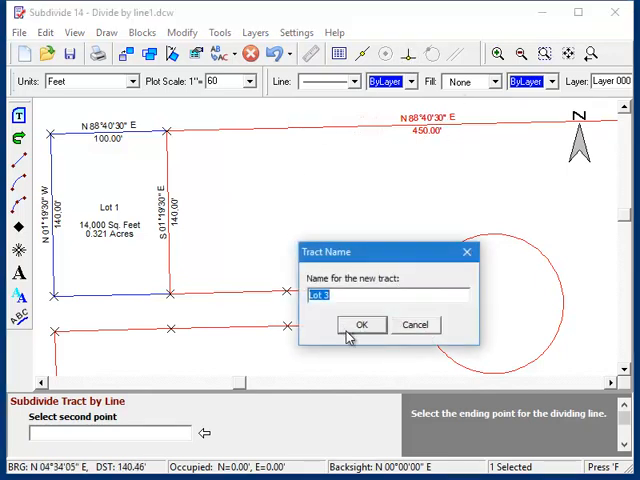
click(361, 324)
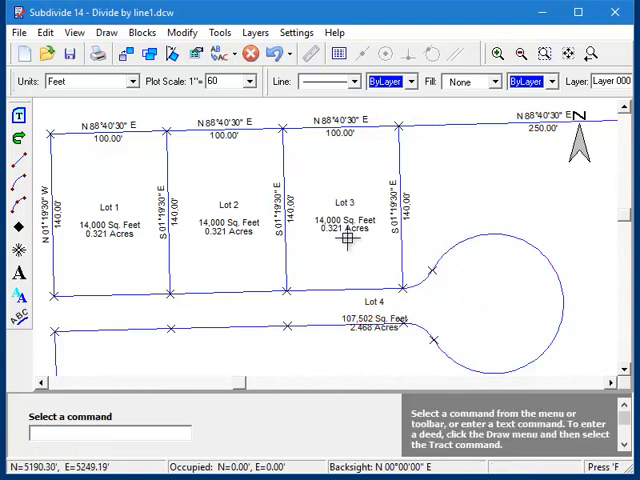
mouse_move(52, 256)
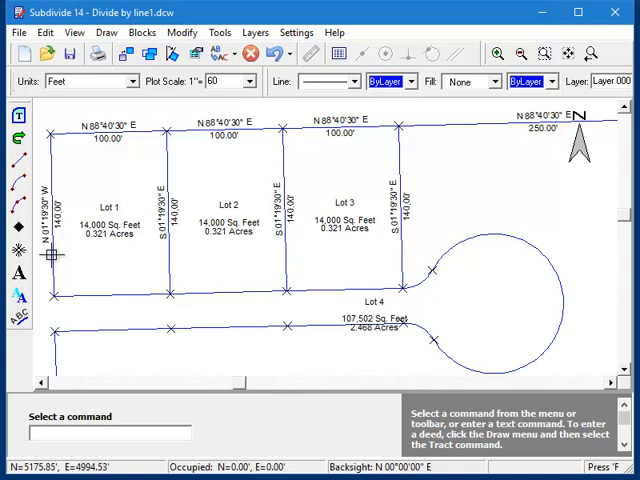
mouse_move(62, 260)
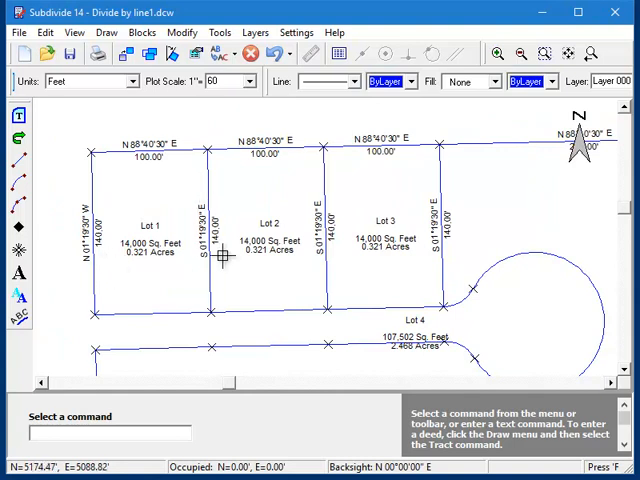
mouse_move(351, 221)
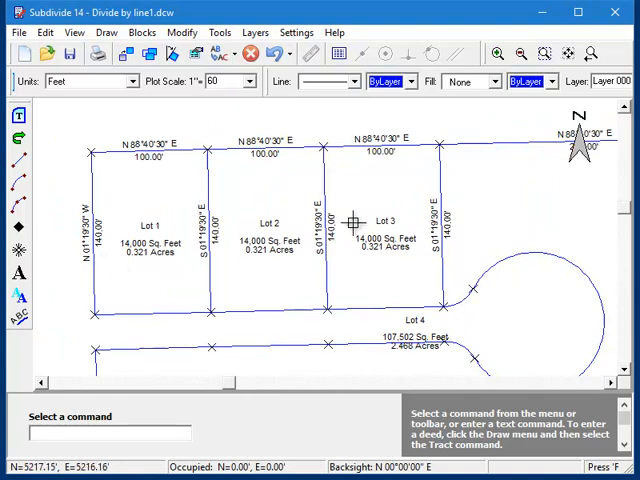
mouse_move(478, 211)
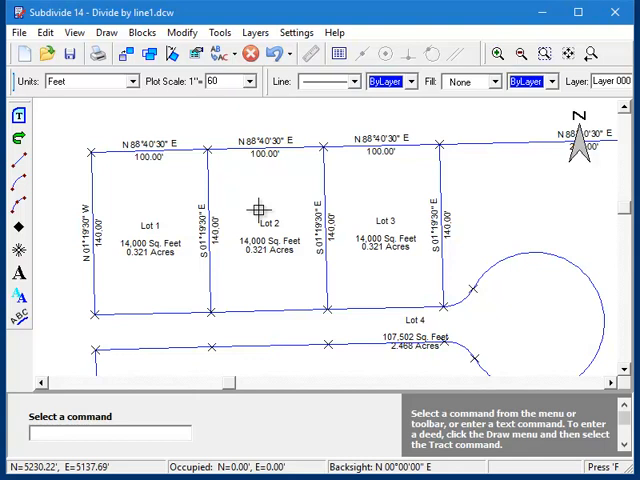
mouse_move(334, 251)
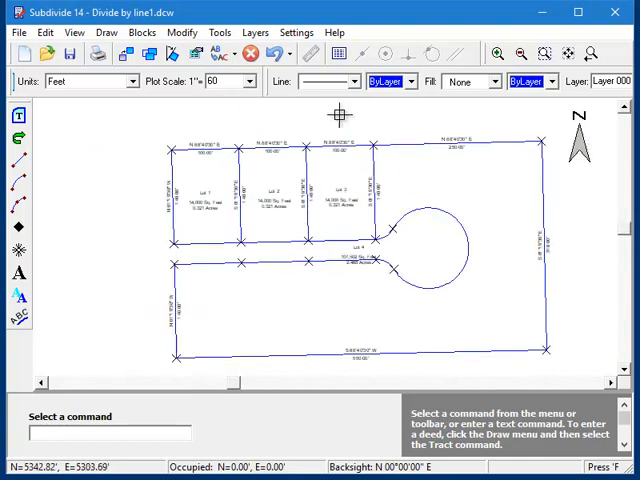
Step: Launch Subdivide Tract by Line from the Tools menu to begin a line through Lot 4
click(219, 32)
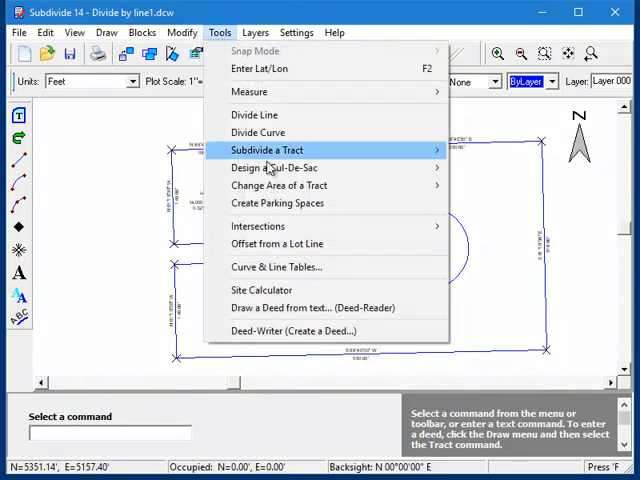
click(274, 150)
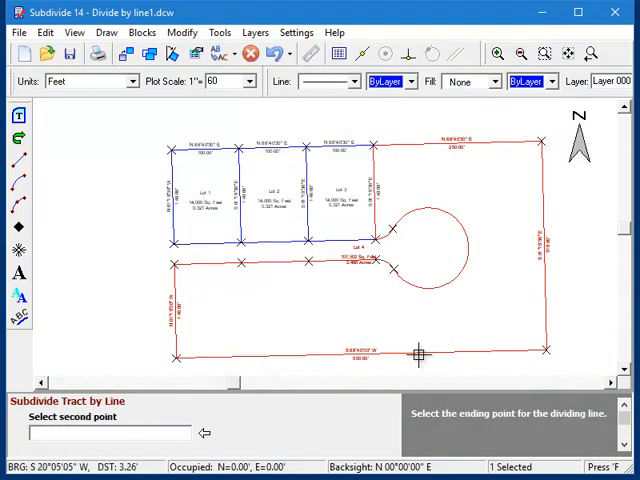
mouse_move(428, 142)
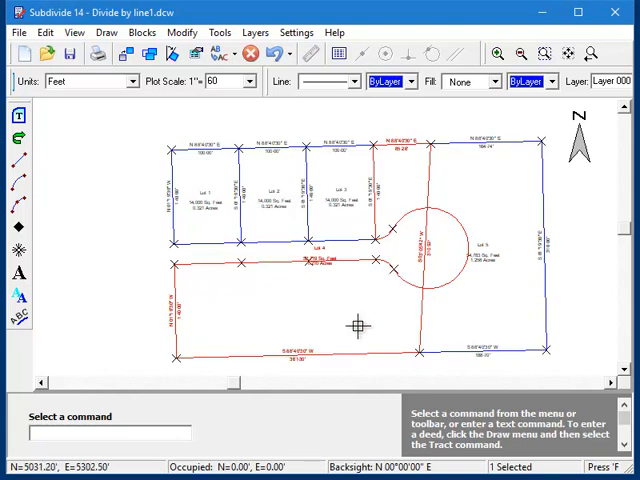
mouse_move(358, 297)
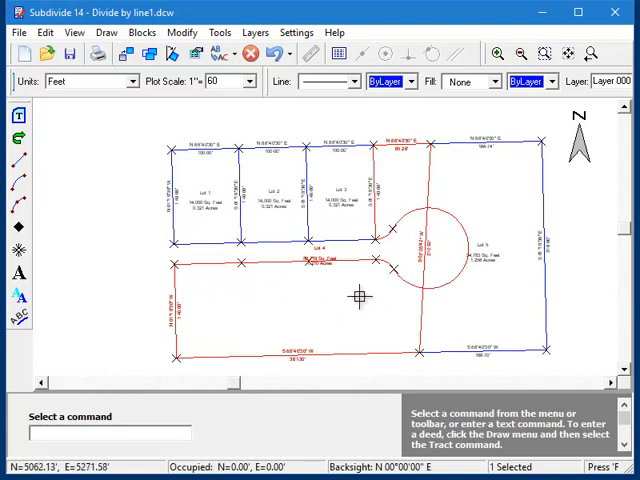